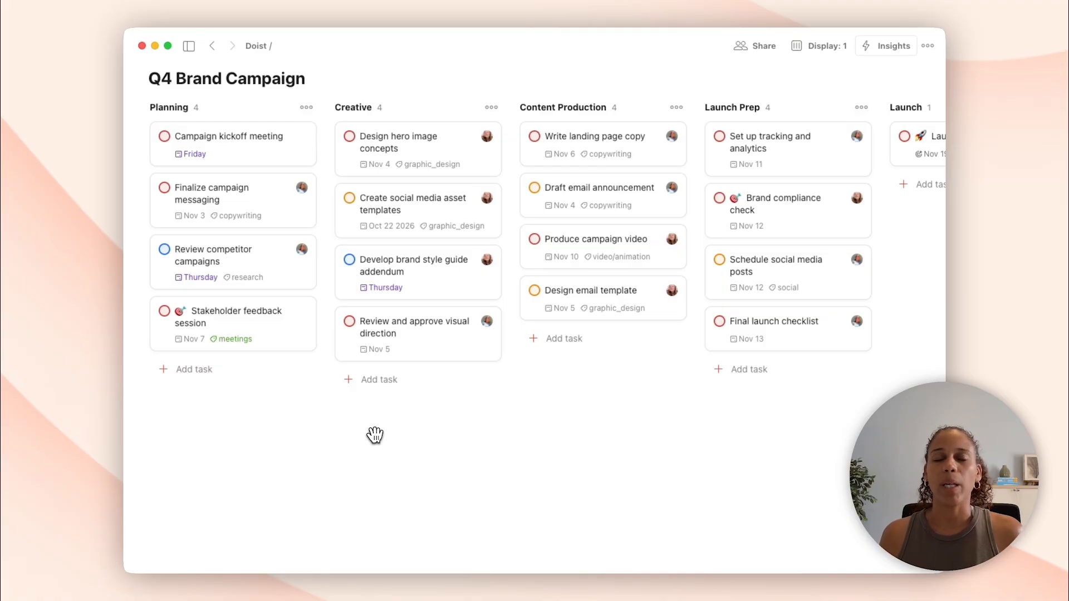
mouse_move(334, 434)
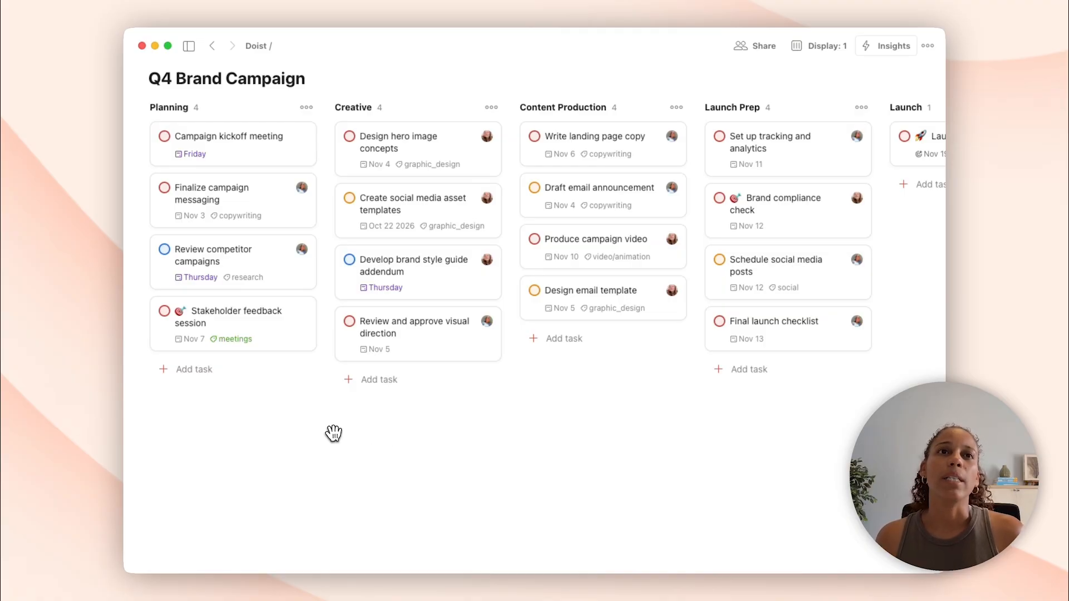
mouse_move(327, 432)
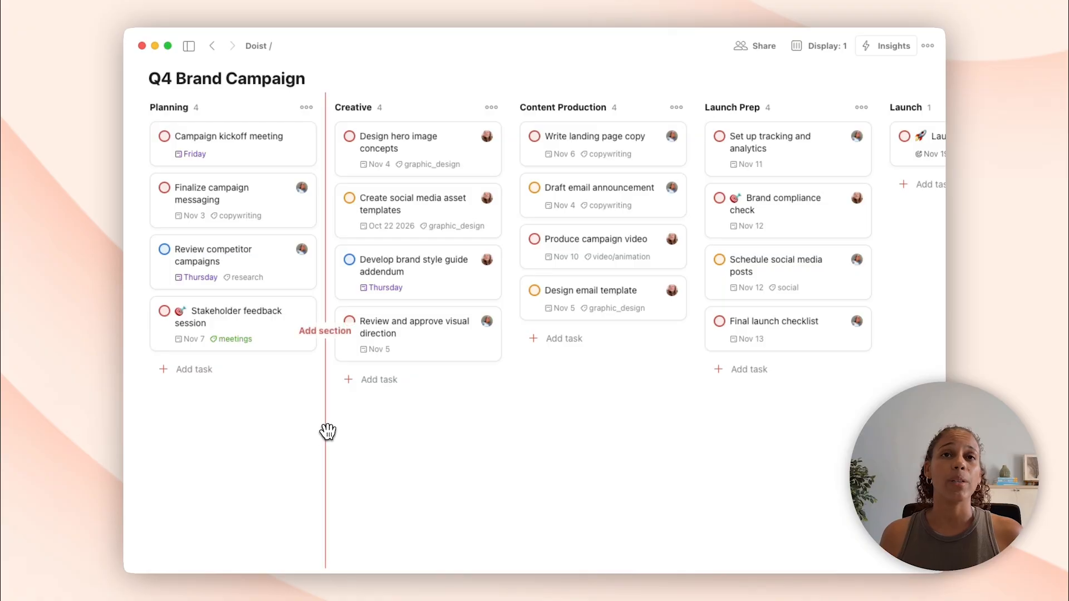
mouse_move(257, 417)
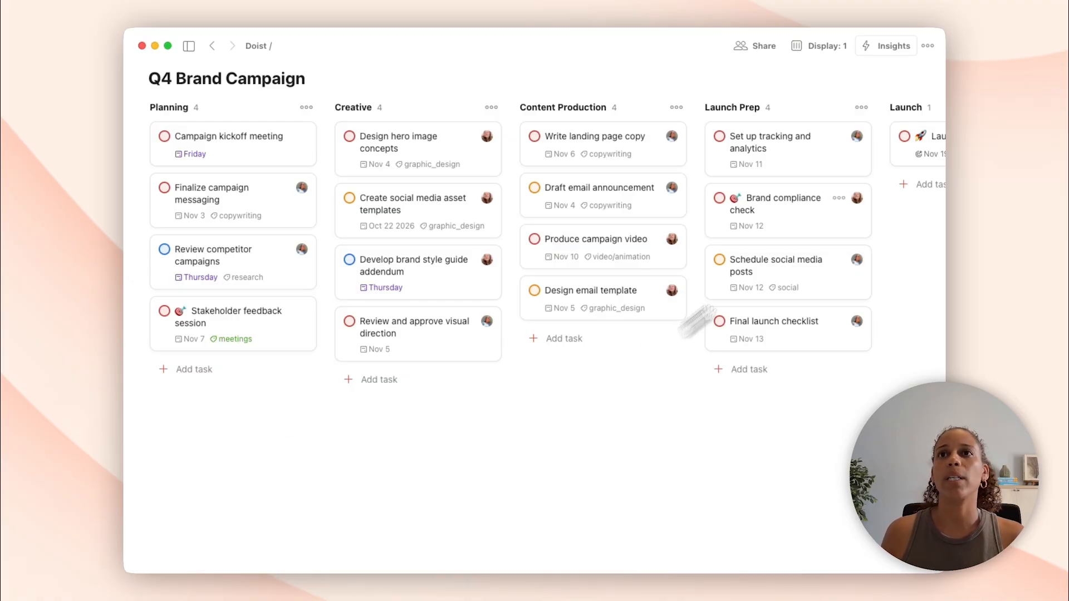
Step: Filter the board to Assignee: Only me and sort tasks by Priority
click(827, 46)
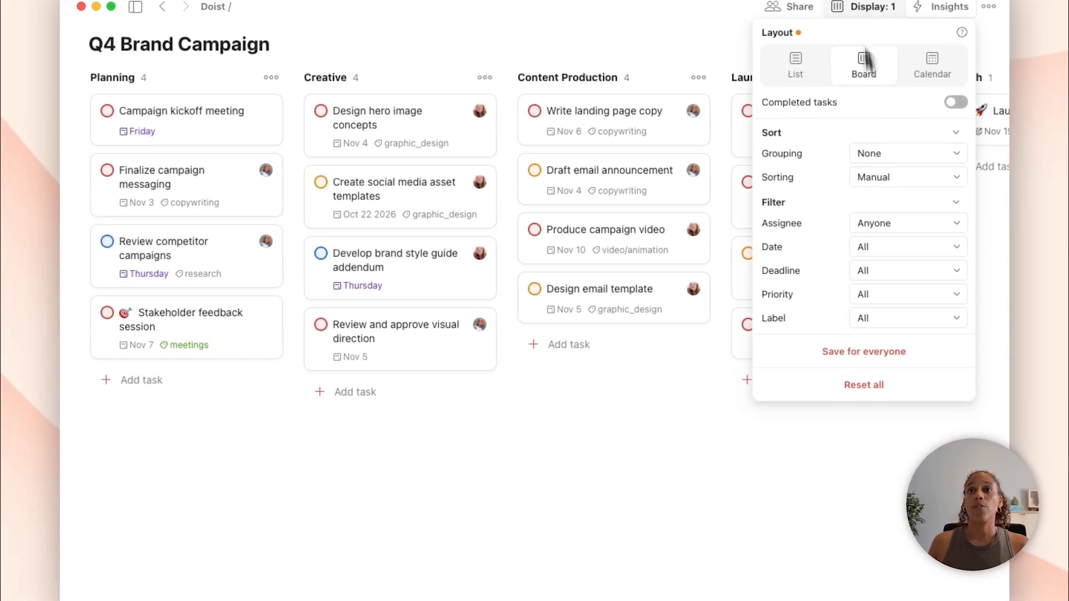
click(907, 222)
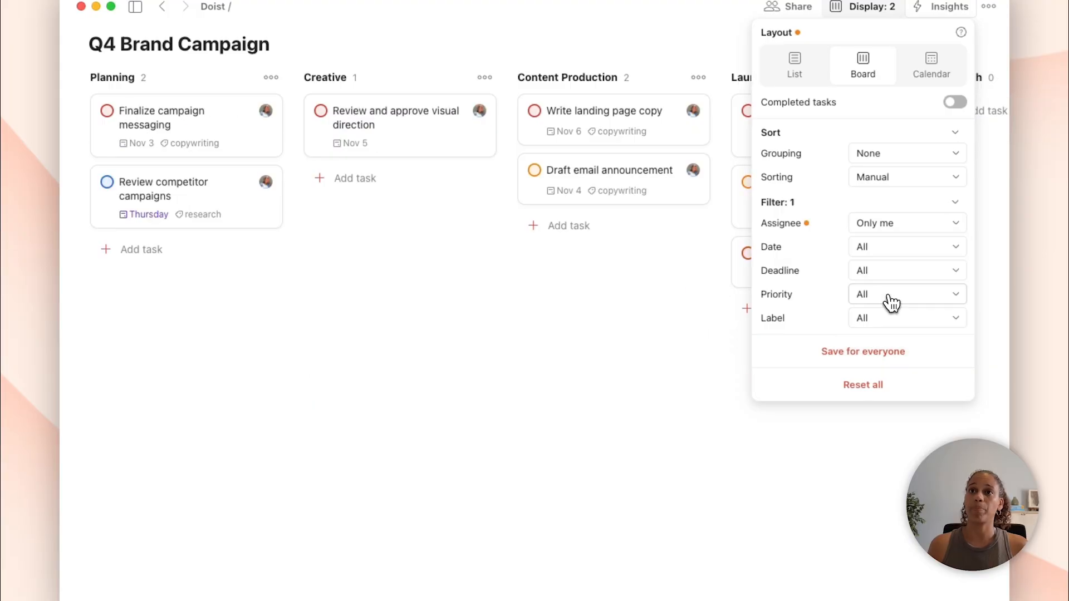
click(907, 177)
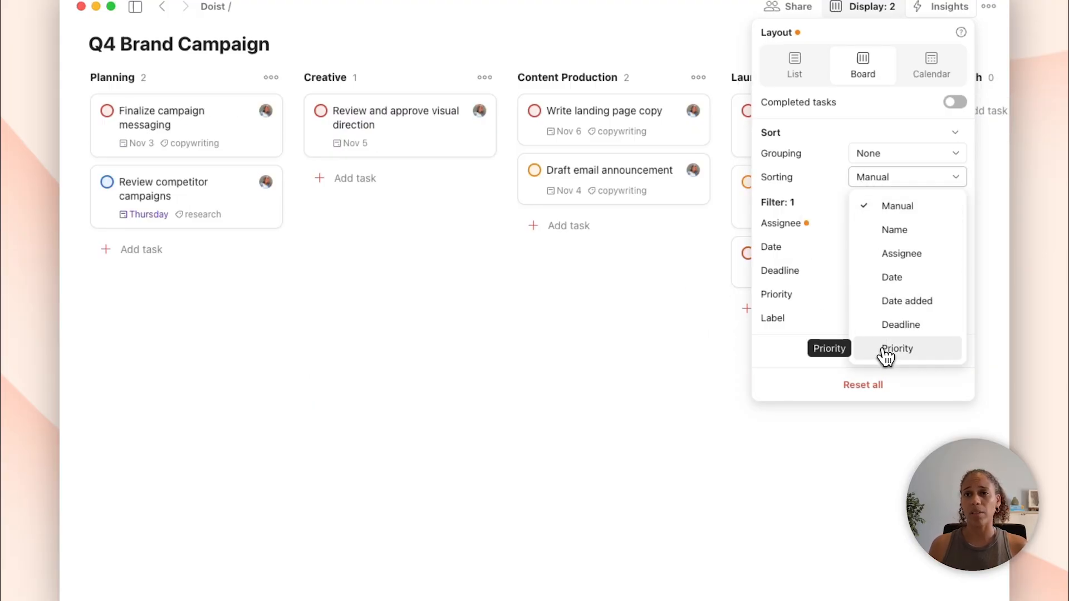
click(897, 349)
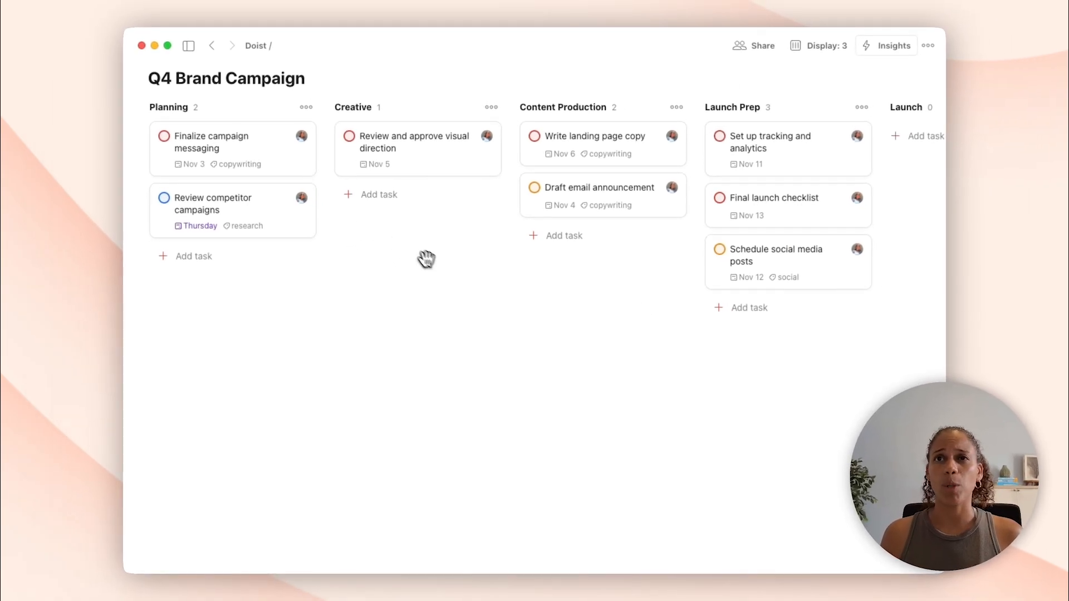
mouse_move(450, 255)
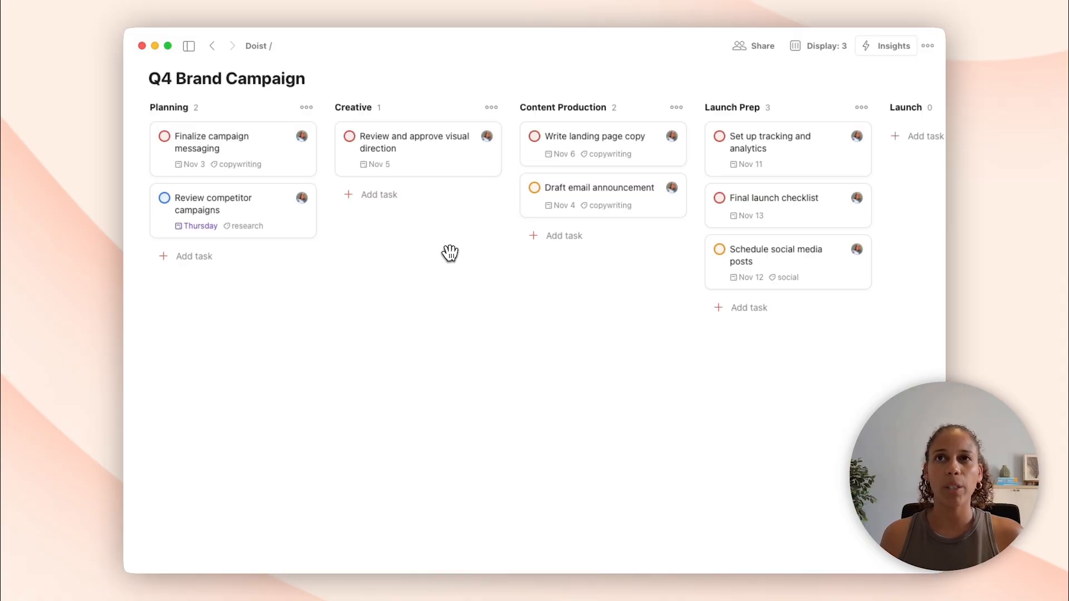
Step: Set the board's Grouping to Label, giving copywriting, research, social and No label columns
click(820, 45)
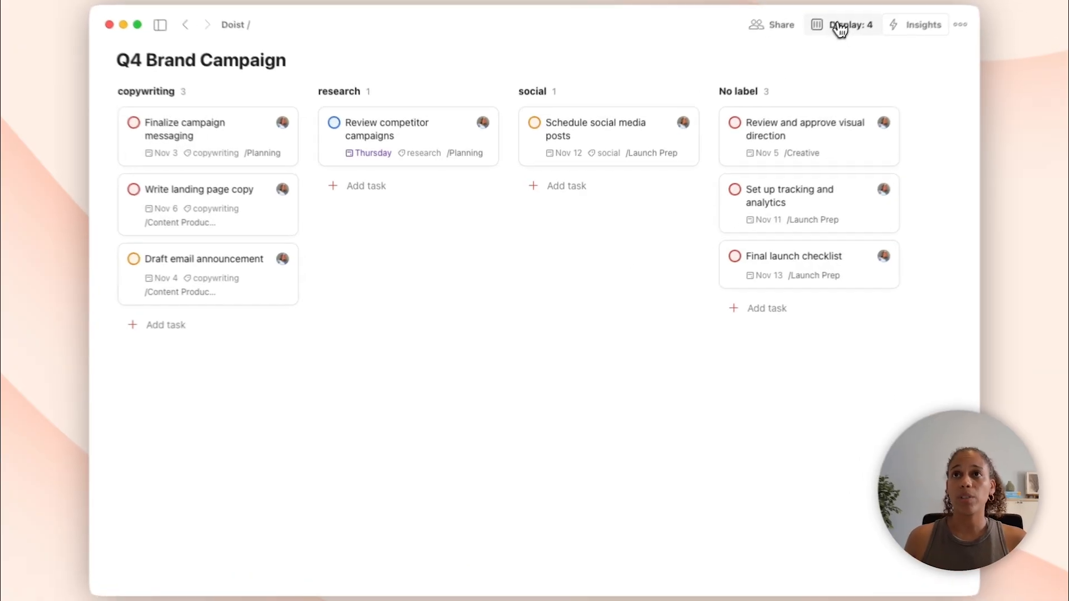
Step: Reset all display settings so the board returns to its original section columns
click(843, 24)
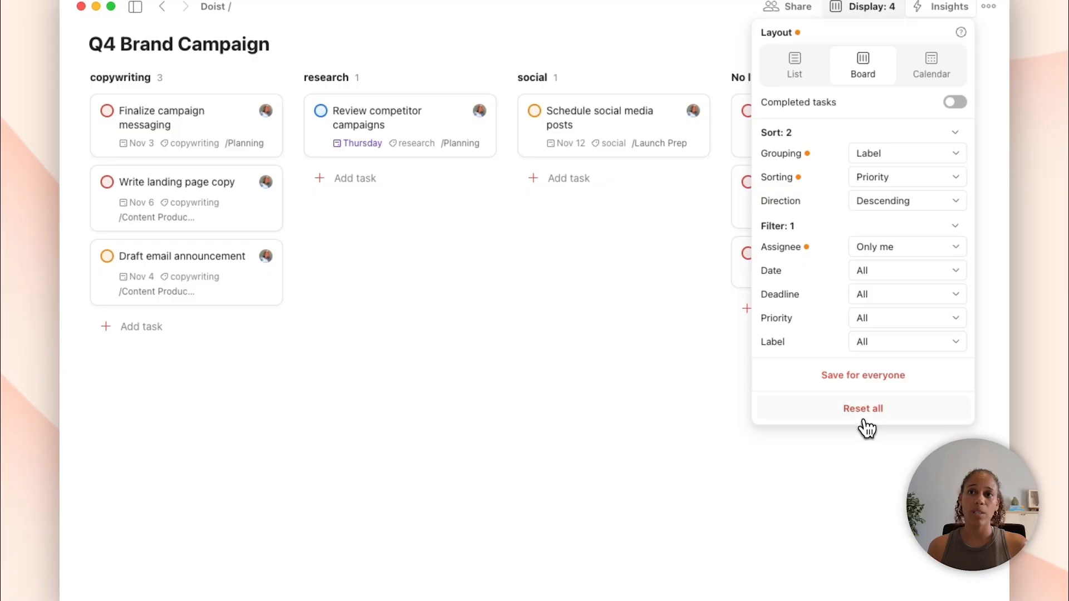
click(863, 408)
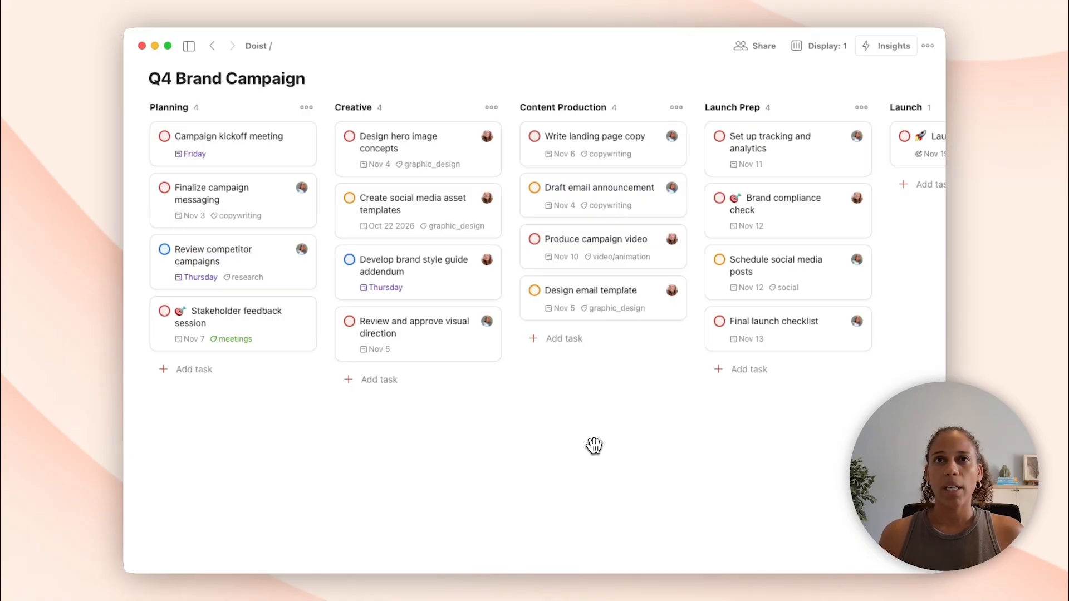
mouse_move(638, 419)
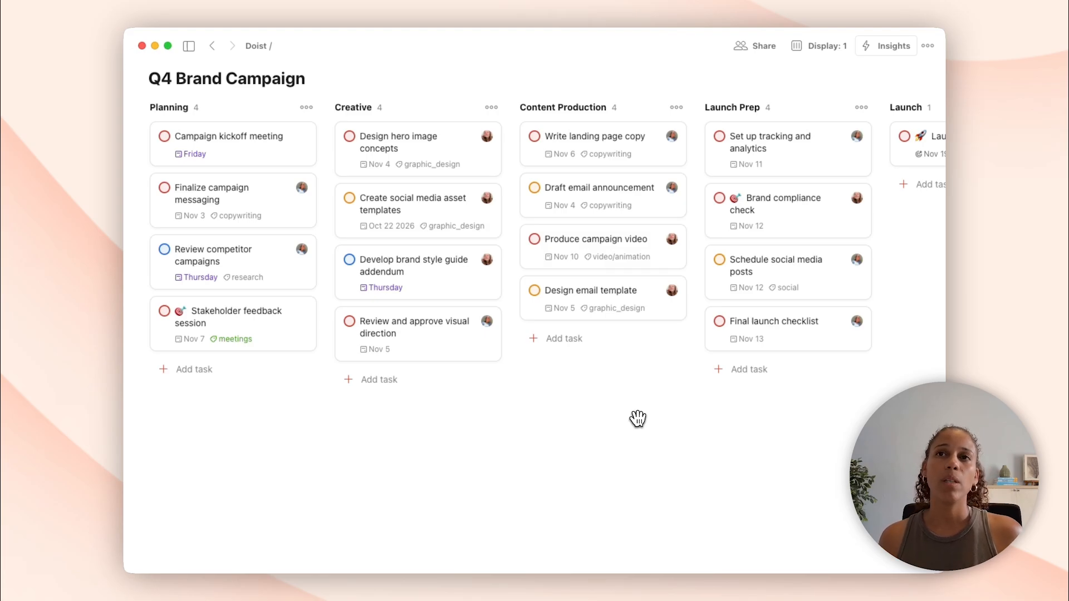
Step: Set Grouping to Assignee, giving Me, Heather and Not assigned columns
click(819, 46)
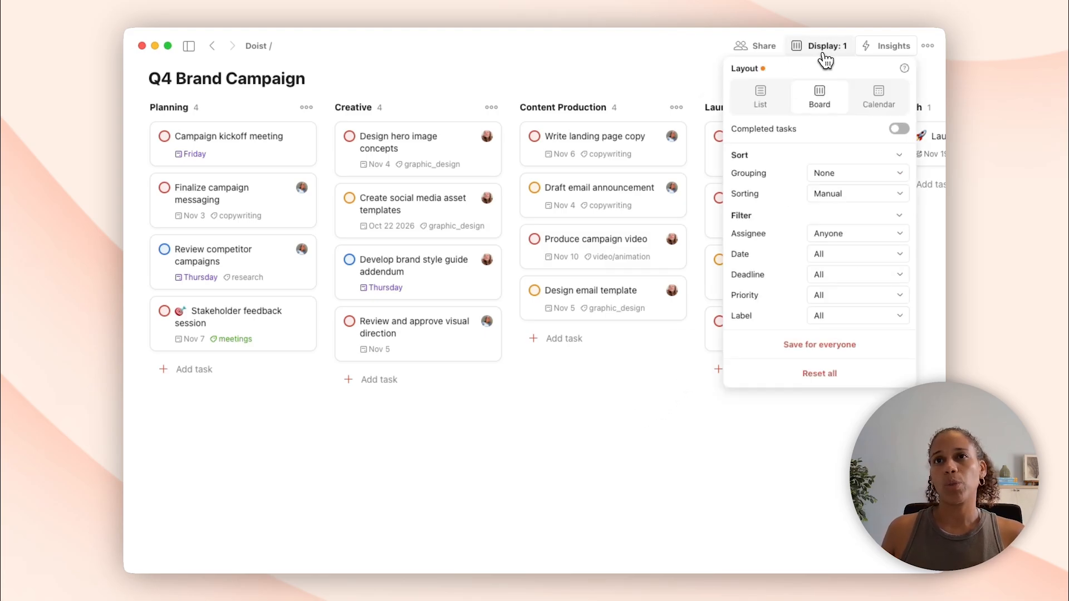
click(857, 172)
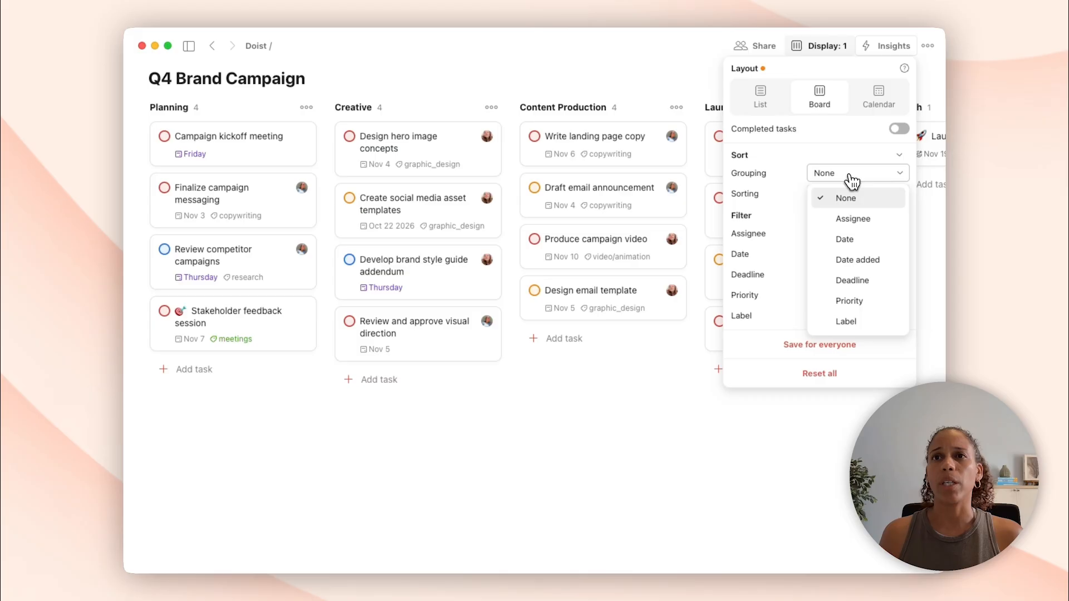
click(853, 218)
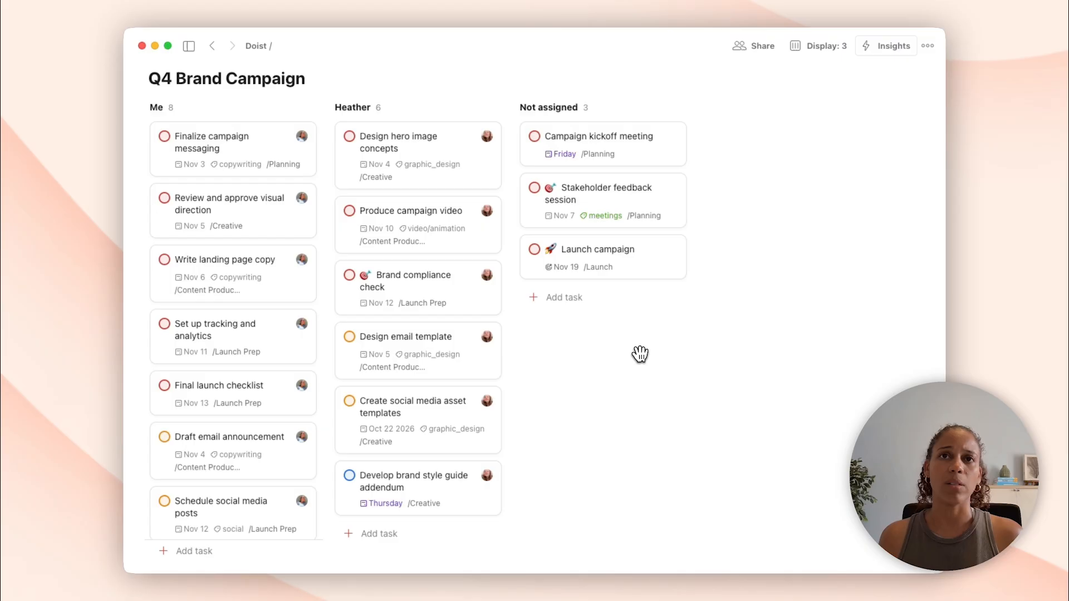
mouse_move(815, 125)
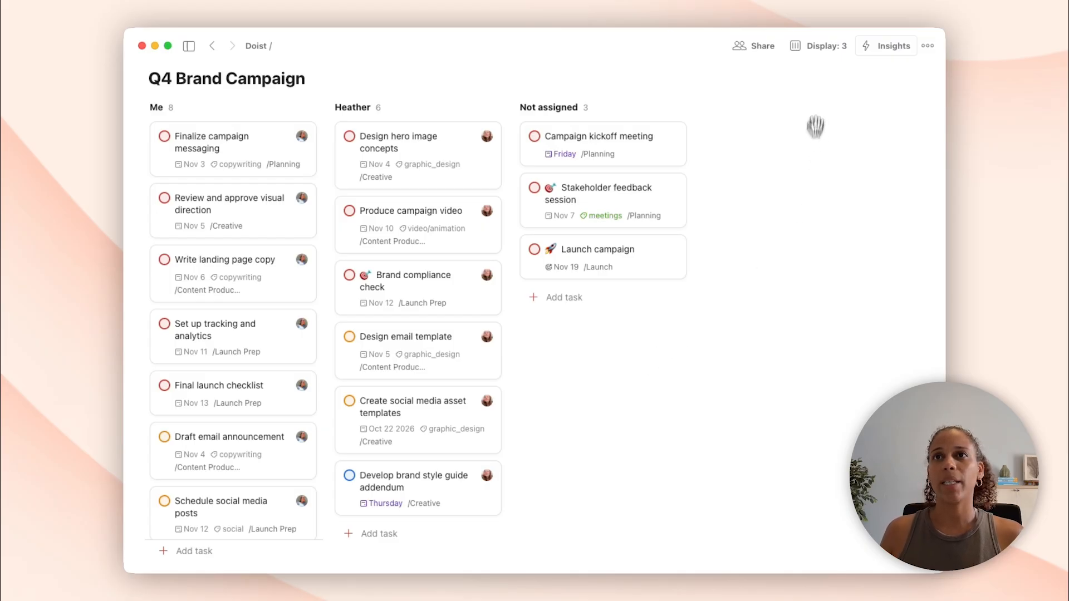
Step: Save the current board view as the project default for everyone and dismiss the notice
click(822, 46)
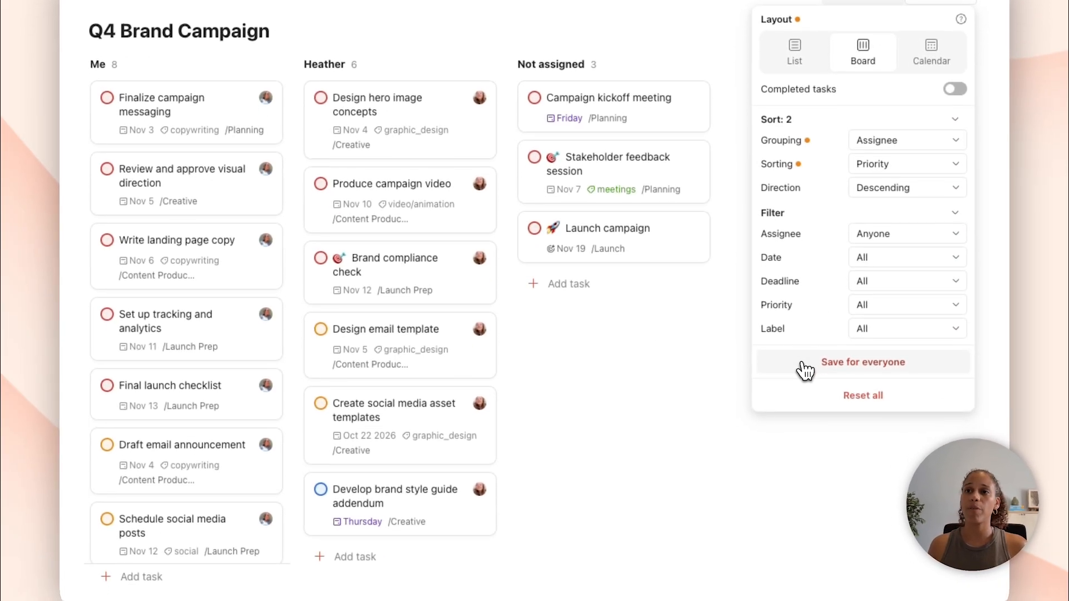
click(863, 362)
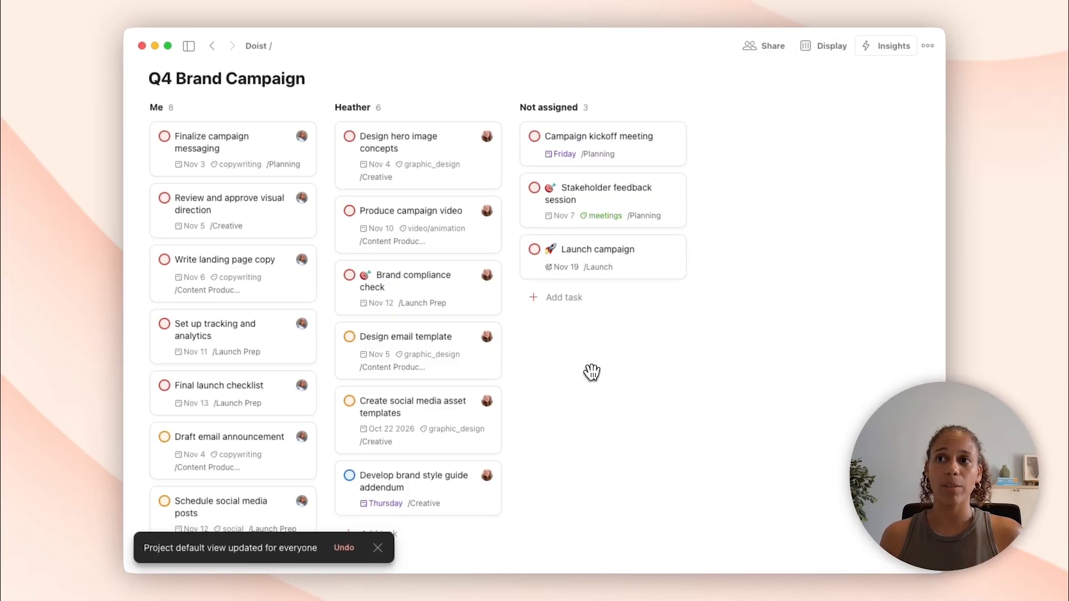
click(378, 548)
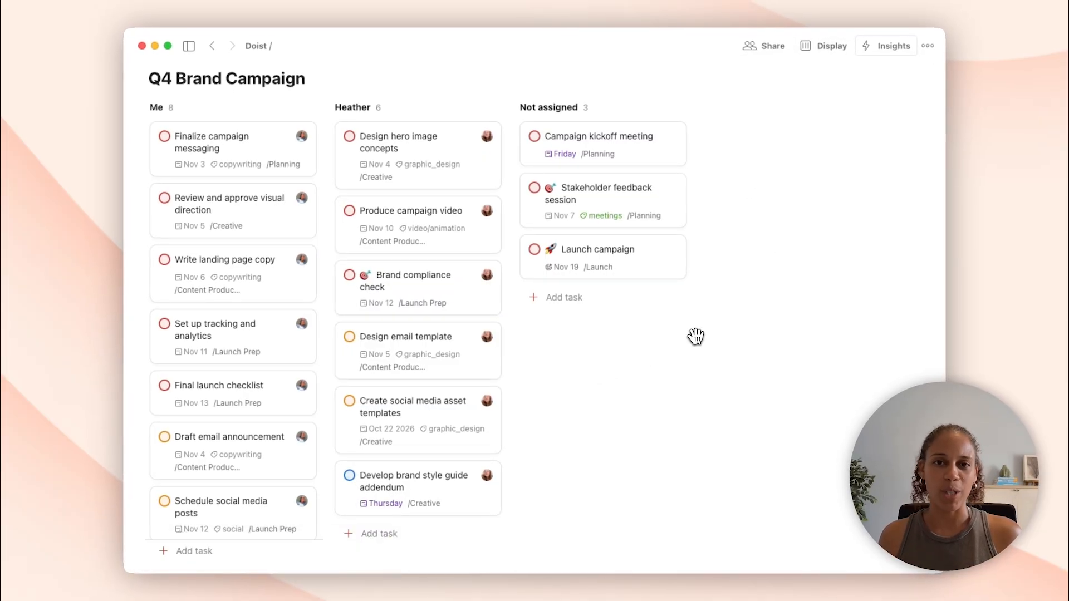